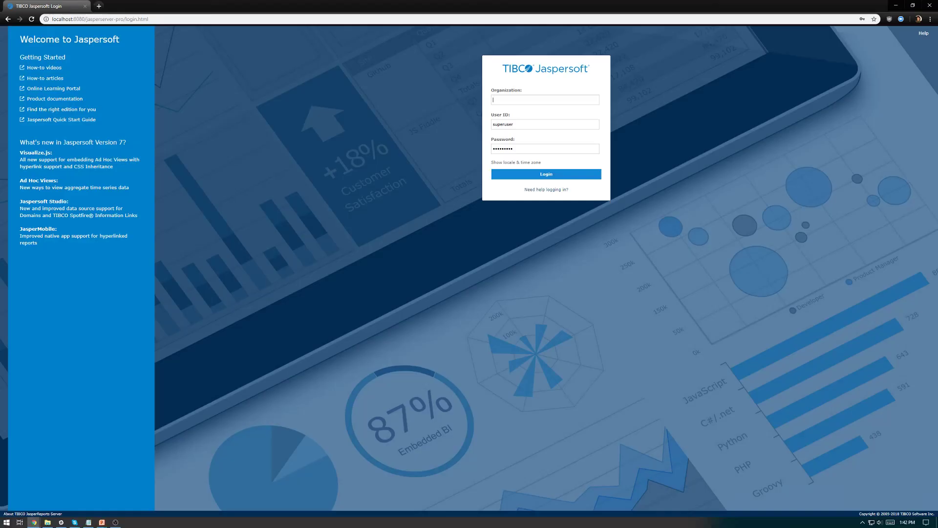
- Log in as superuser and bring up the Create menu options
click(545, 174)
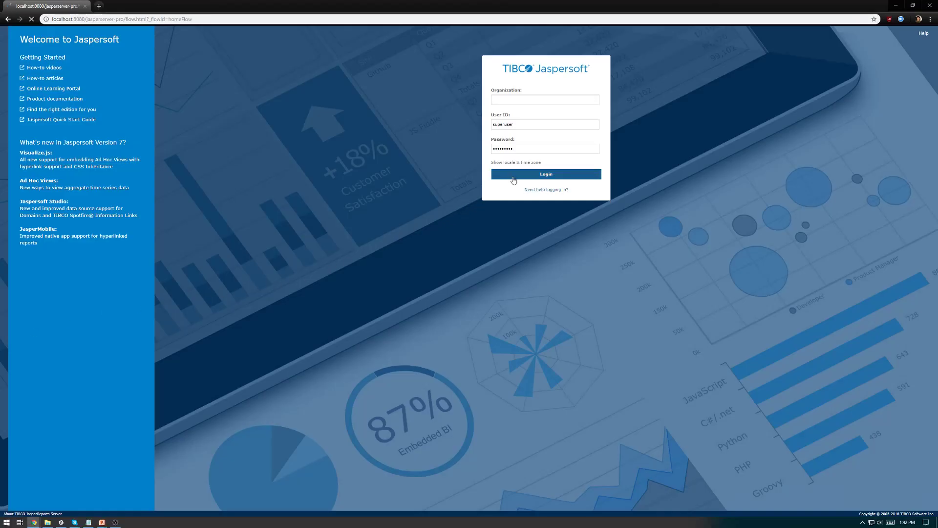
click(546, 174)
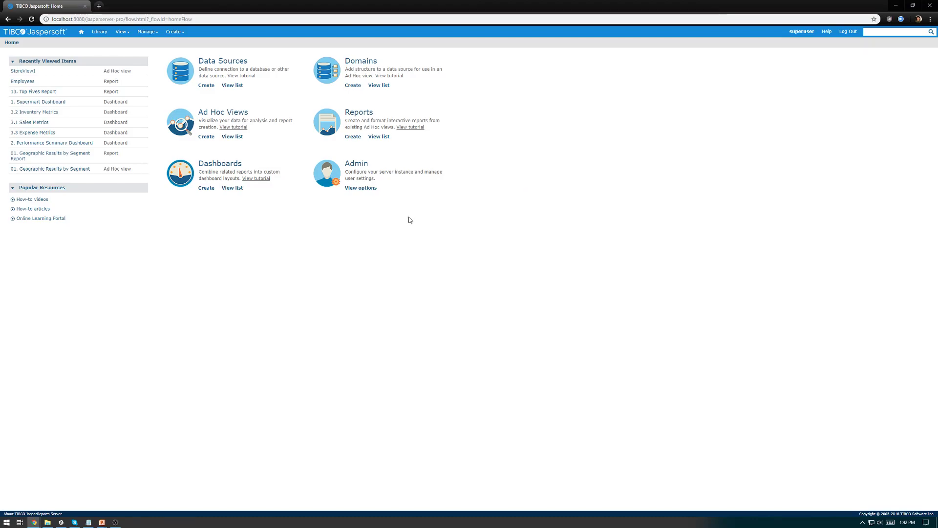
click(173, 33)
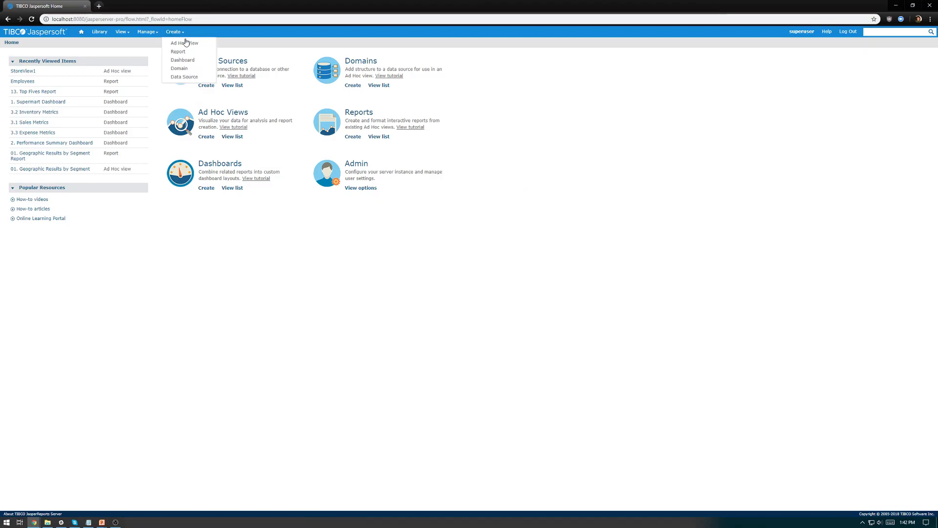
- Create an Ad Hoc View on the Supermart Domain with the Sales fields selected
click(182, 43)
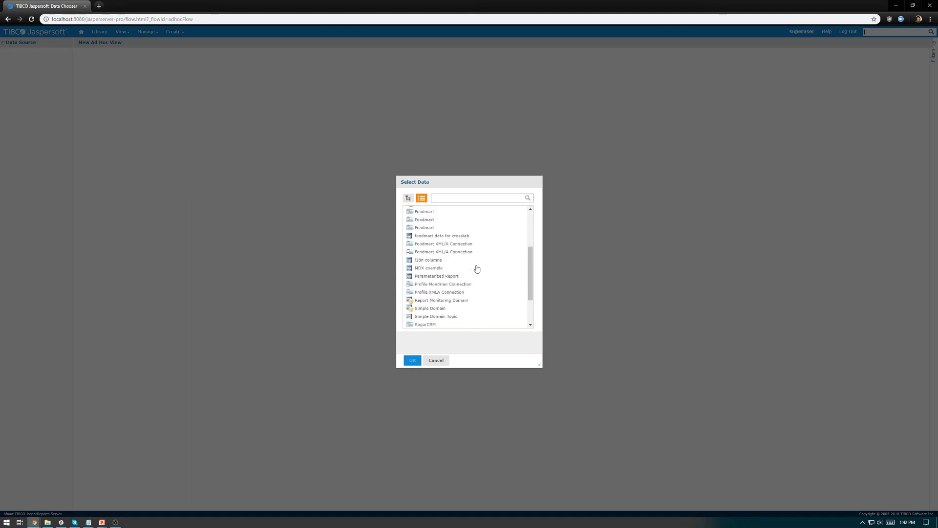
click(434, 300)
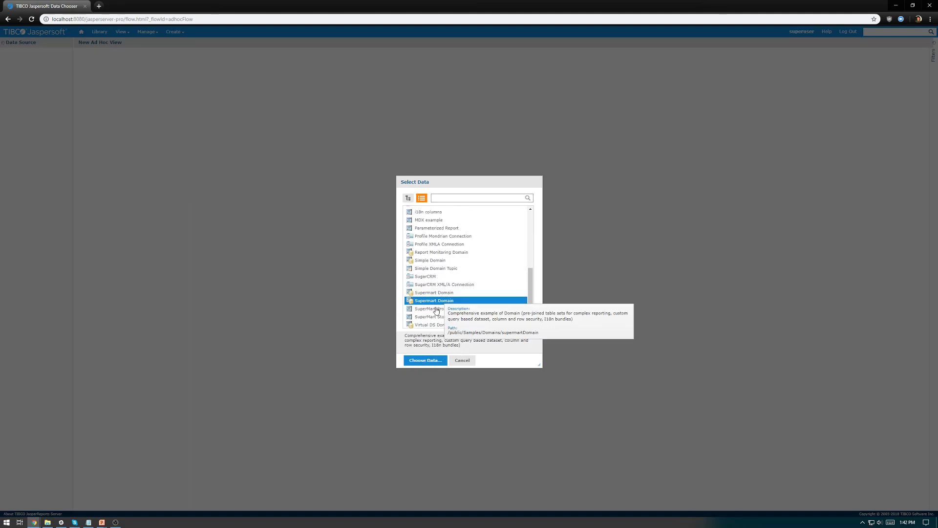
click(424, 360)
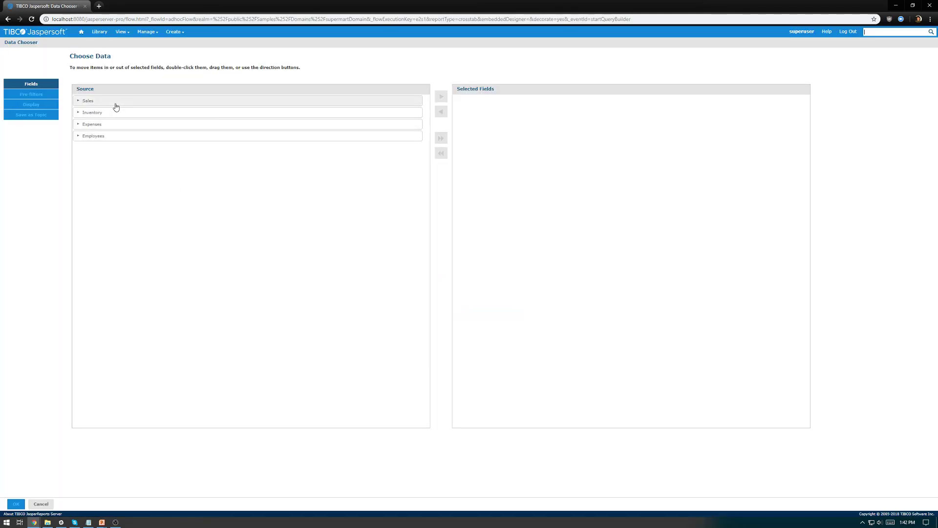
double_click(103, 101)
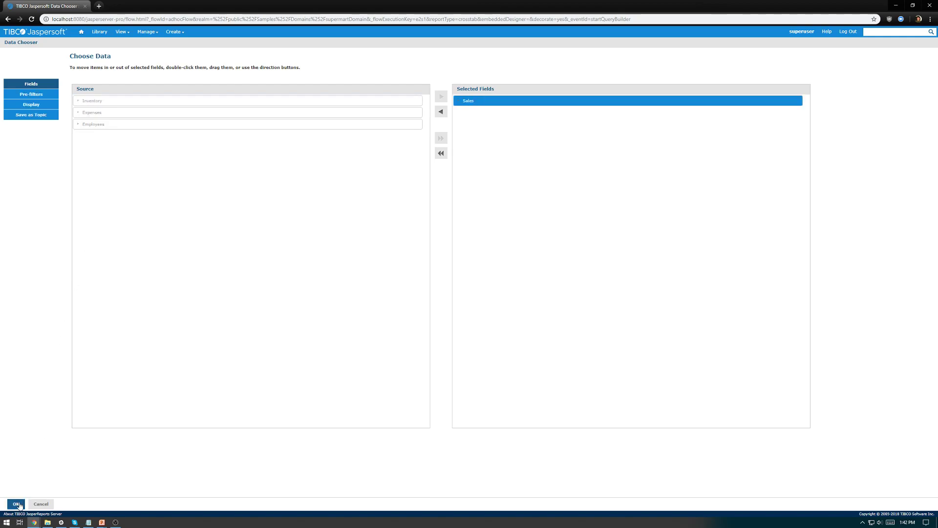
click(16, 504)
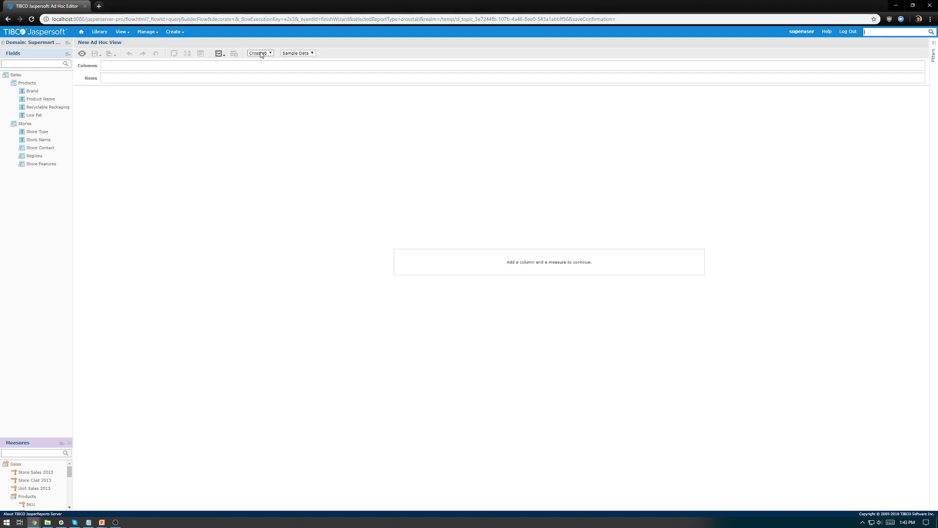
- Make the view a table with Brand, Product Name, Store Name then Store Sales 2013 columns
click(260, 53)
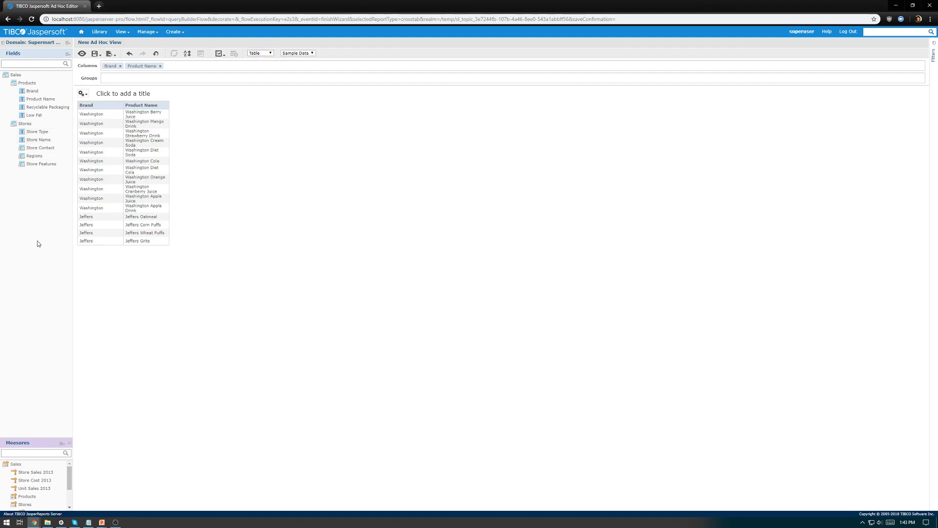
mouse_move(44, 475)
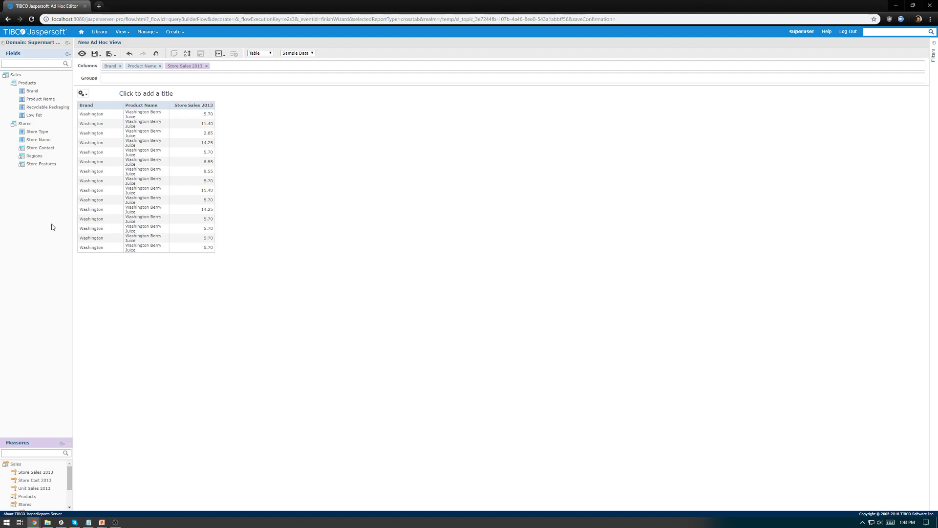
mouse_move(37, 141)
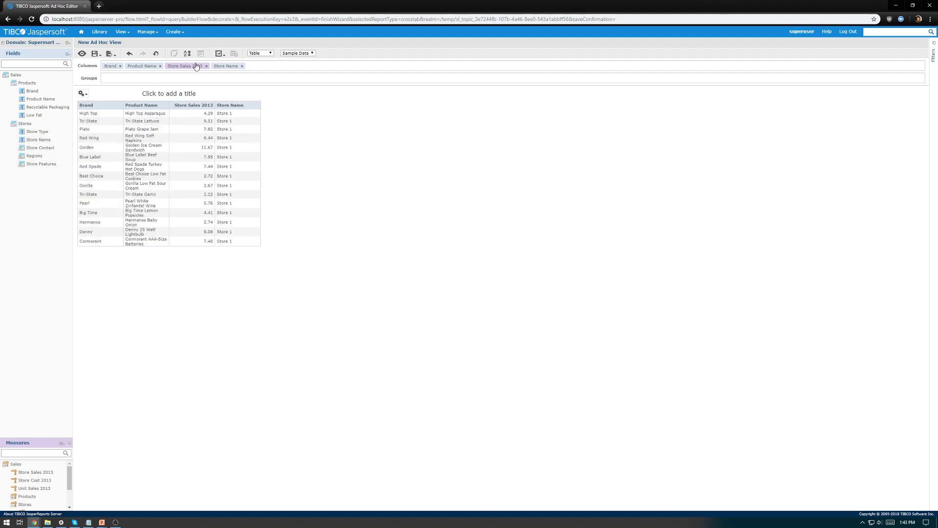
drag(186, 66, 239, 65)
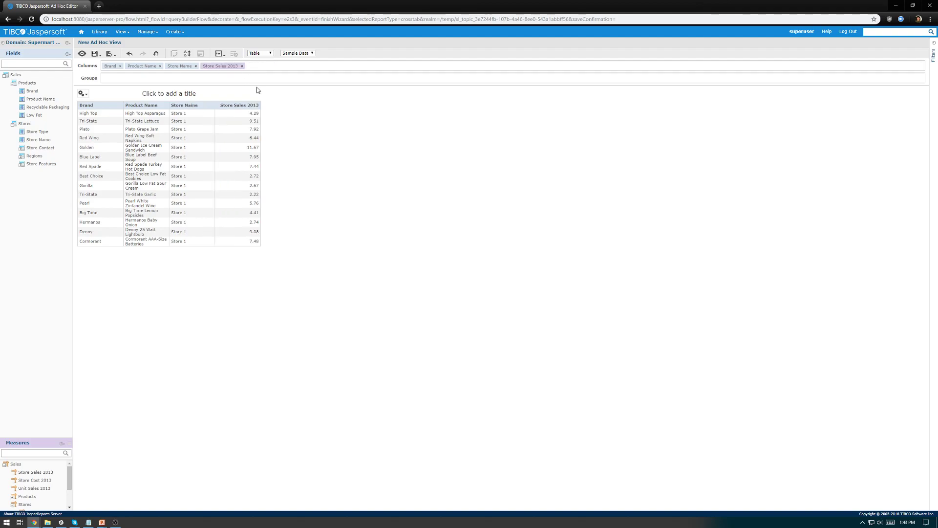
mouse_move(229, 101)
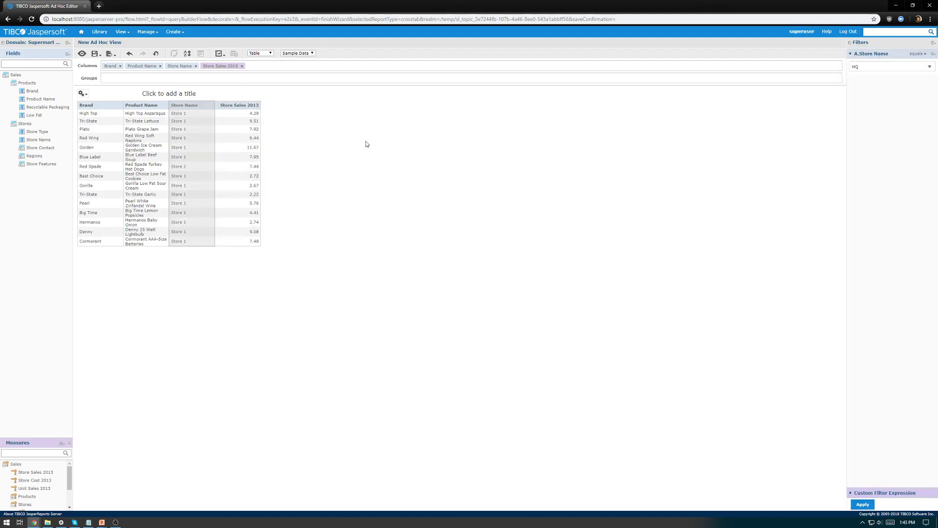
- Set the Store Name filter value to Store 1
click(891, 66)
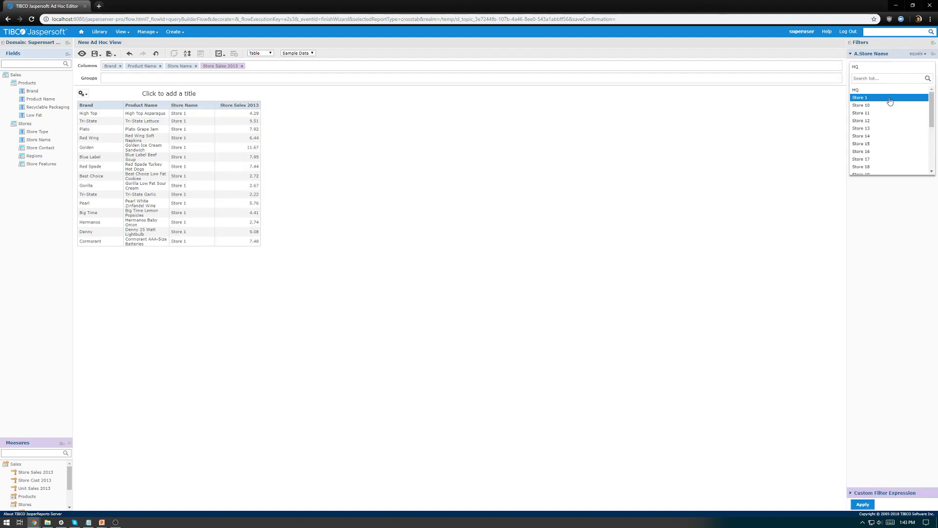
click(860, 96)
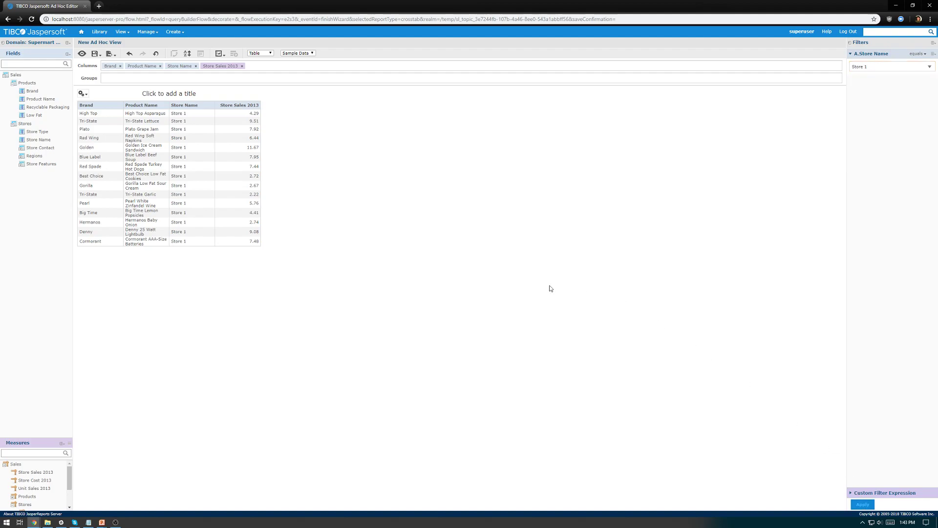
mouse_move(525, 225)
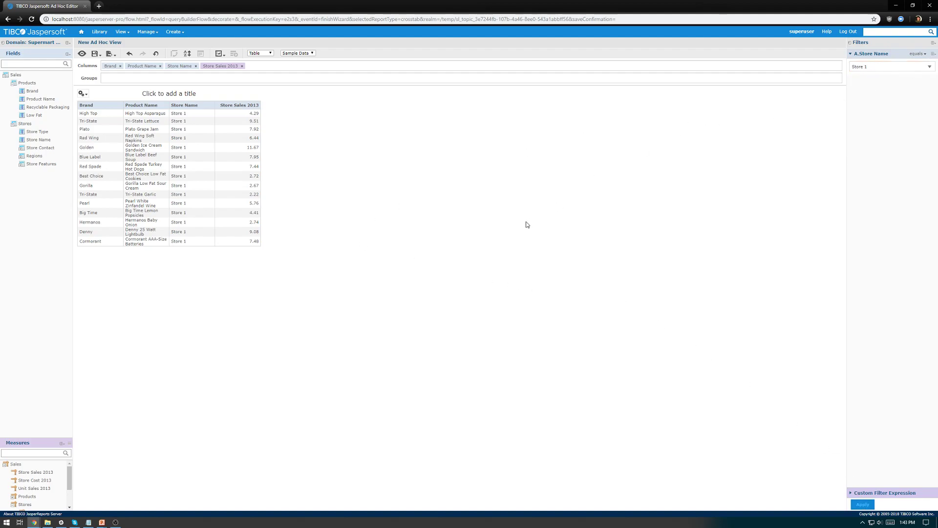
- Start Save Ad Hoc View and Create Report, choosing the Public/Test folder as location
click(97, 54)
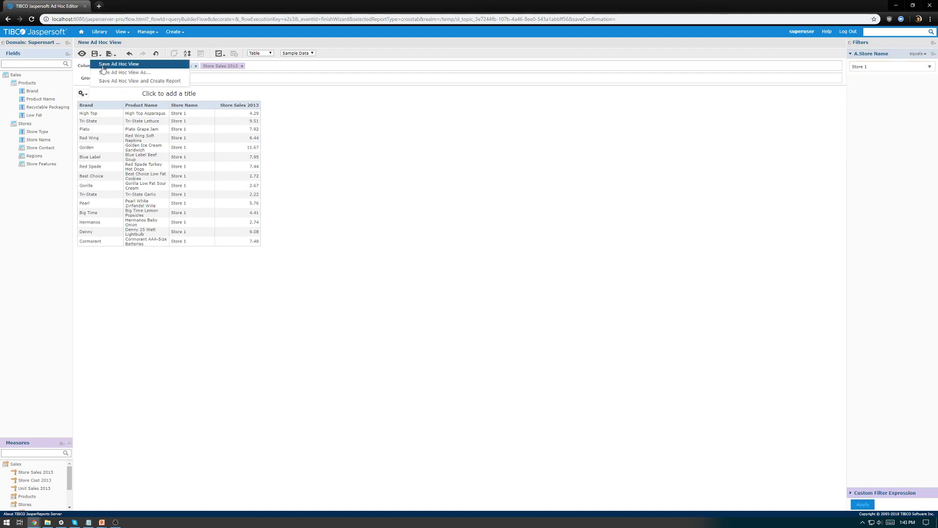
click(141, 80)
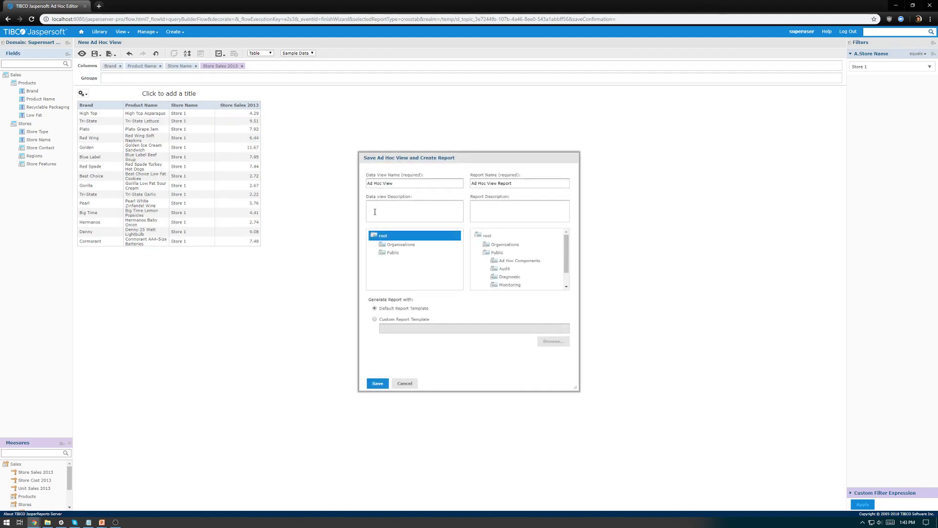
click(393, 252)
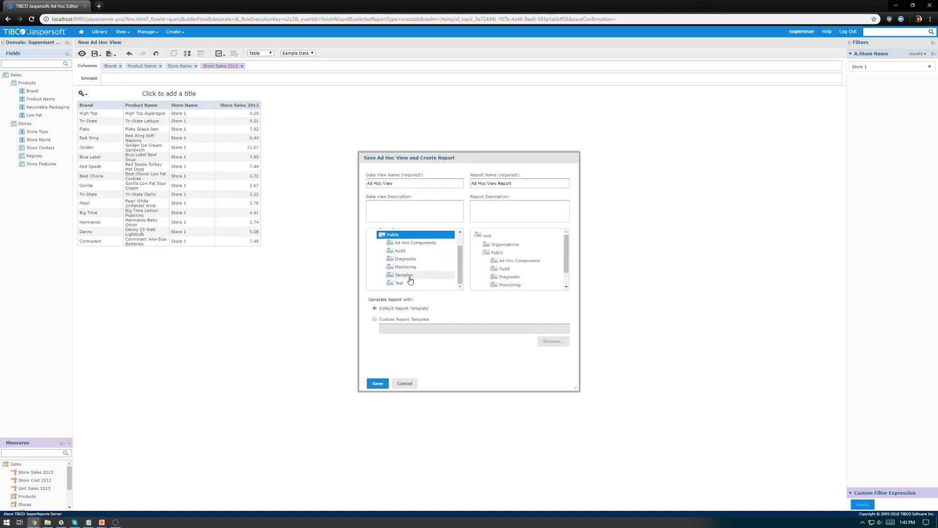
click(398, 283)
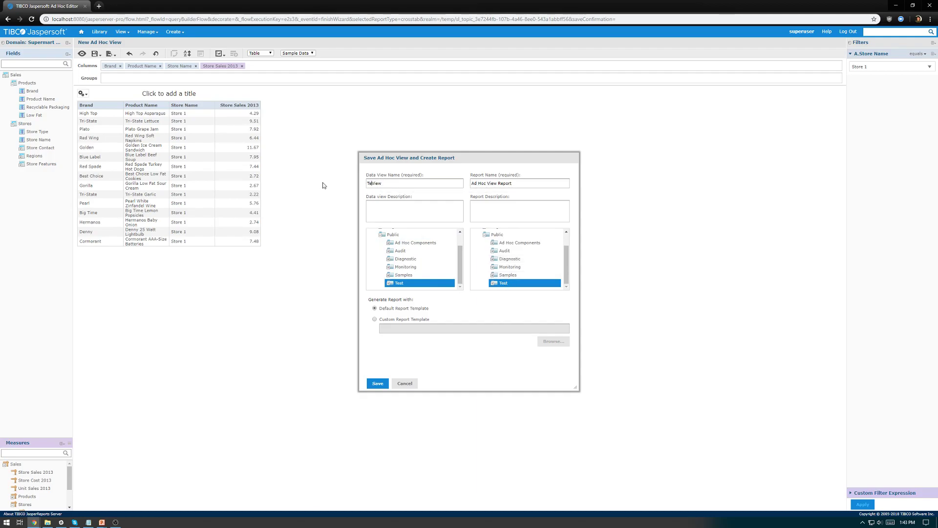
- Name the view TestView1 and the report TestReport1, then save both
text(TestView1)
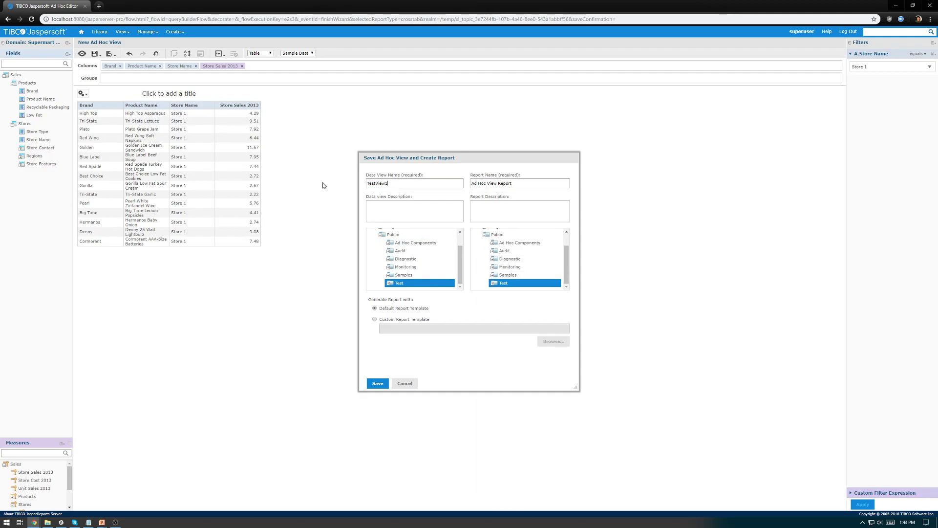
double_click(484, 183)
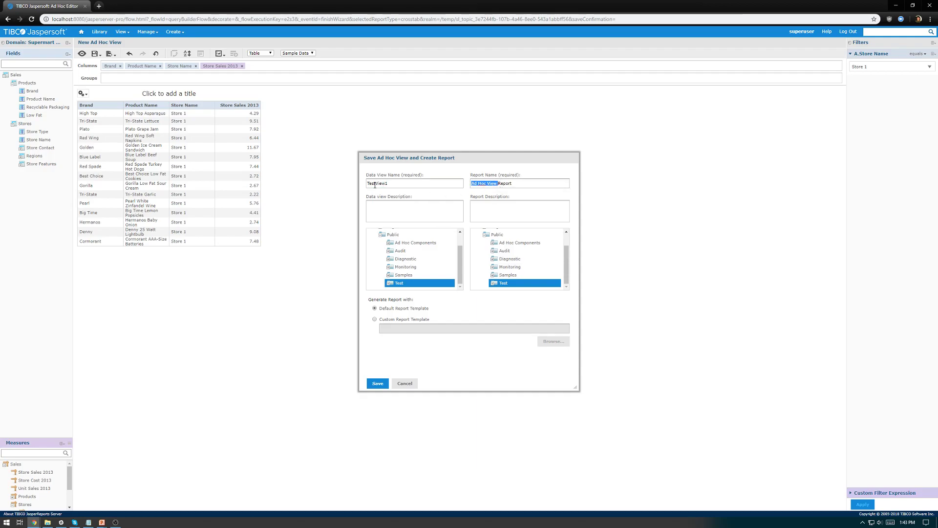
text(TestReport1)
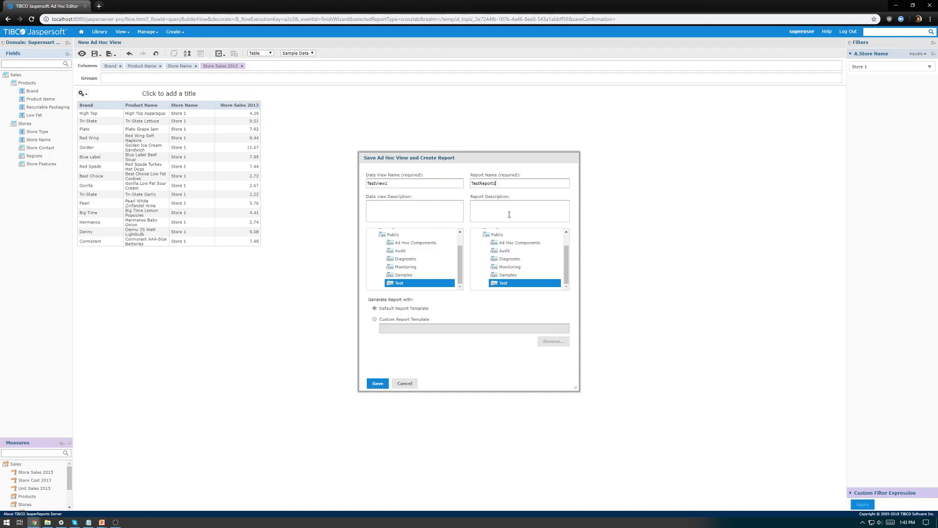
click(377, 383)
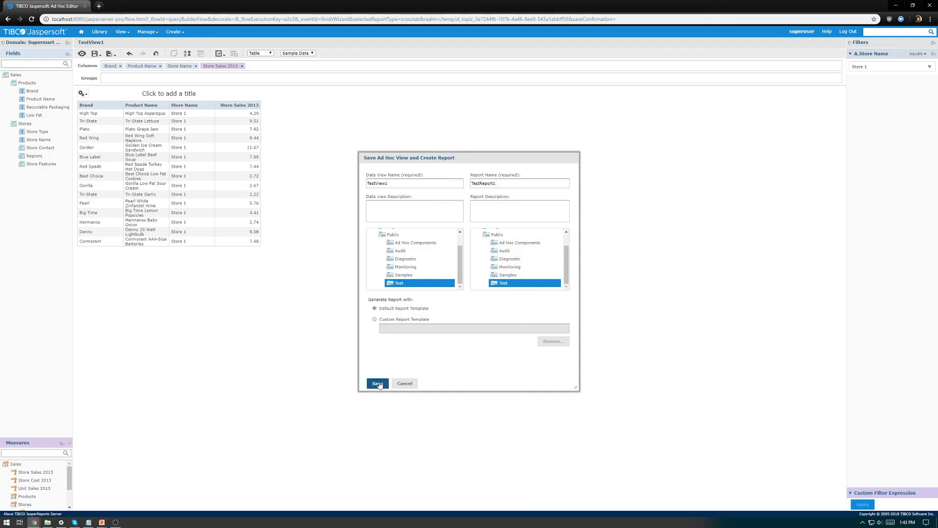
click(378, 383)
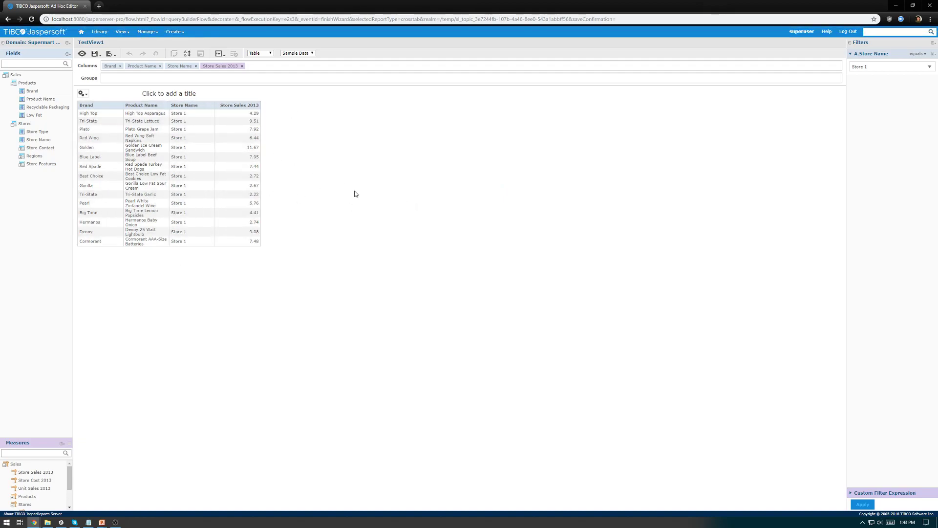
mouse_move(422, 188)
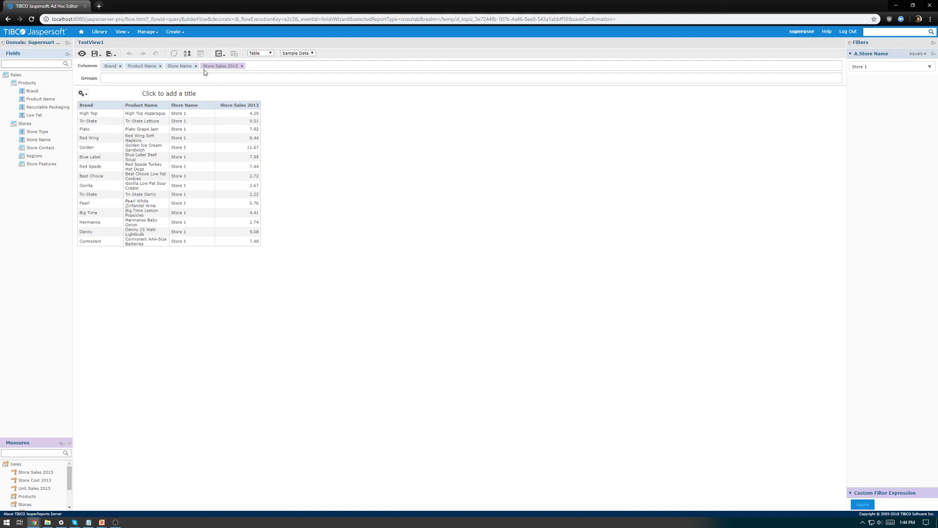
- Create a new dashboard and start an Ad Hoc chart on the Inventory data
click(174, 31)
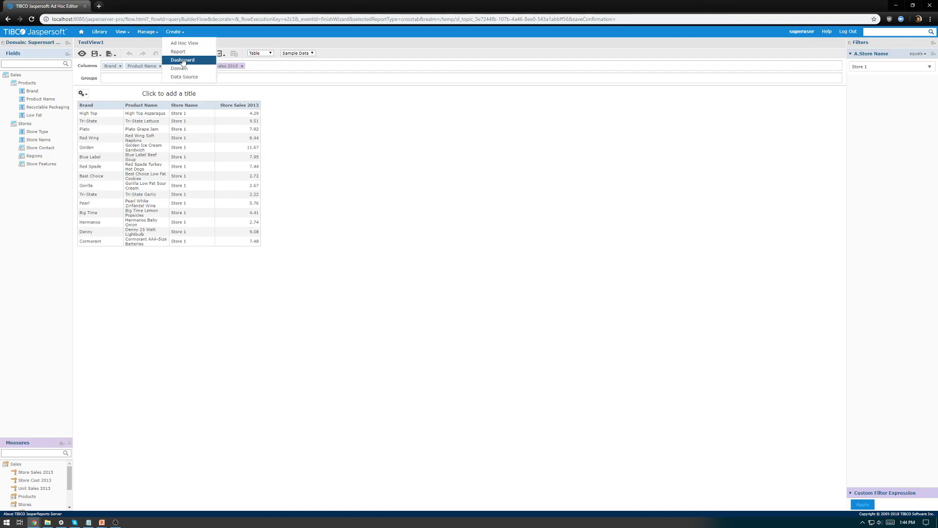
click(183, 59)
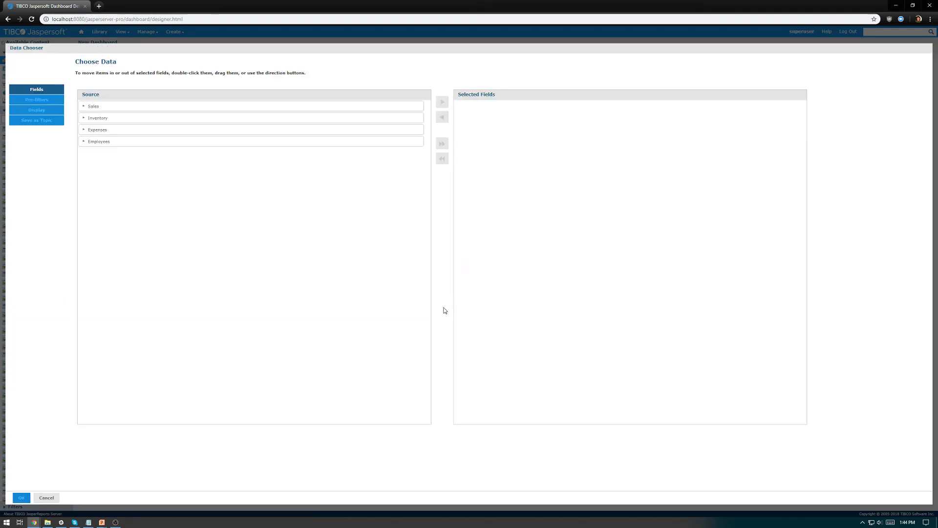
double_click(97, 117)
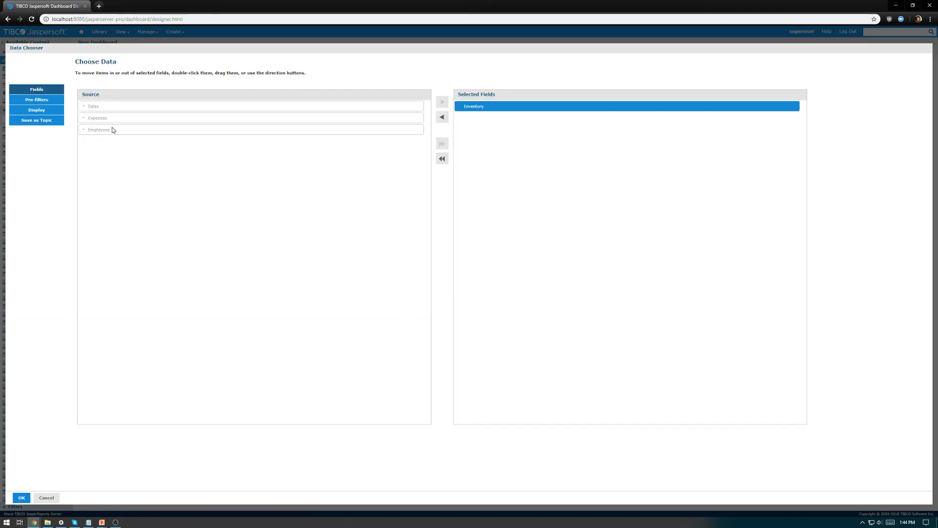
click(22, 497)
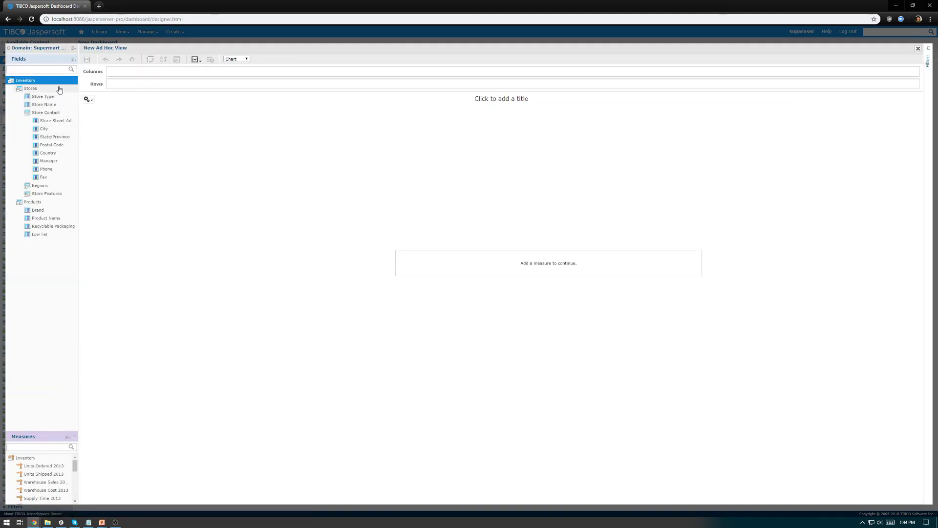
- Add Units Ordered 2013 with its row fields and filter Store Name to Store 1
double_click(43, 104)
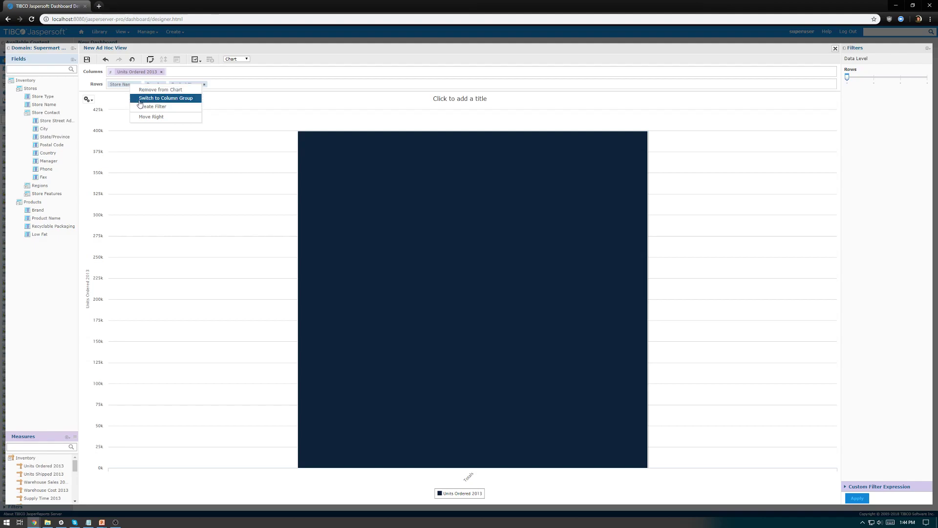
click(155, 106)
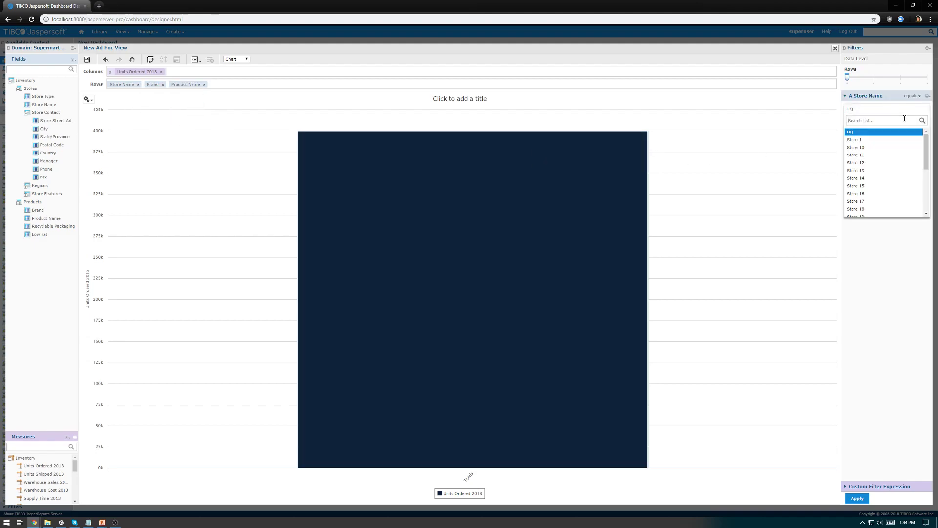
click(860, 139)
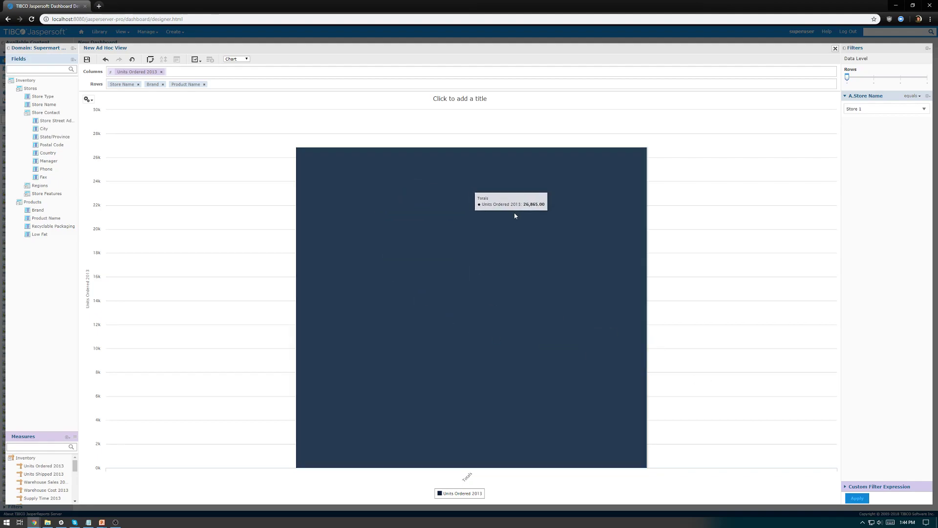
mouse_move(557, 244)
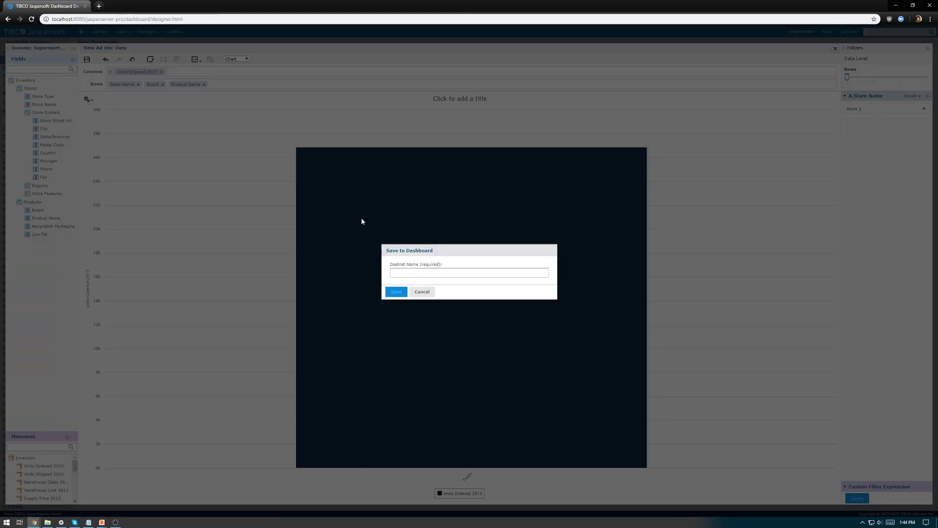
- Save the chart to the dashboard as a dashlet named Chart1
text(c)
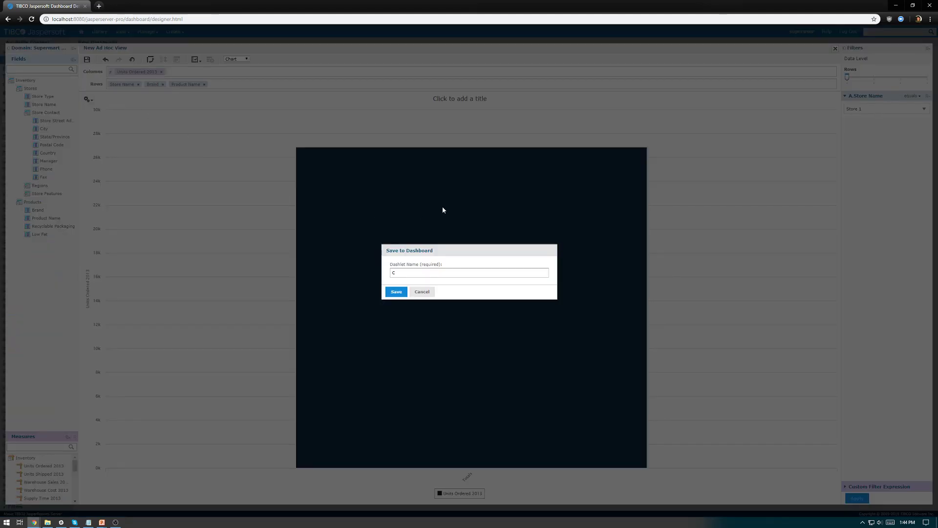
text(Chart1)
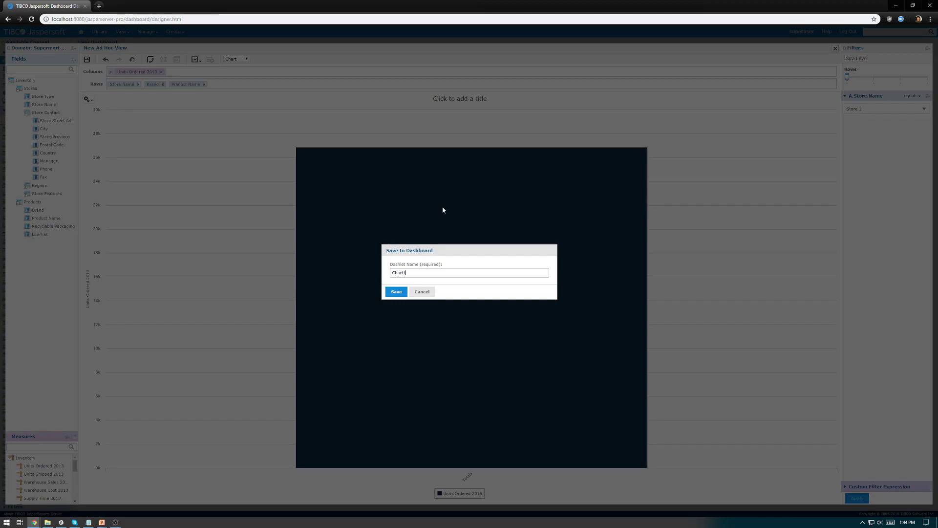
click(397, 292)
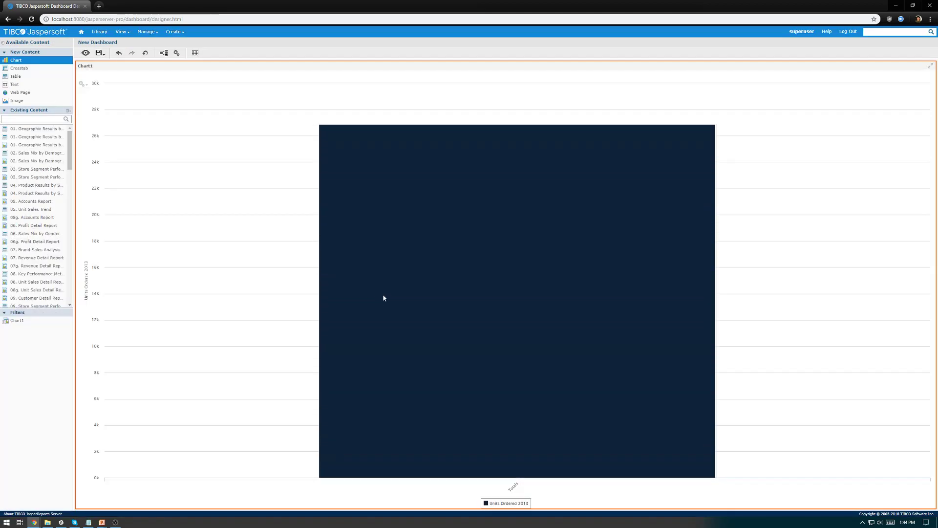
mouse_move(416, 219)
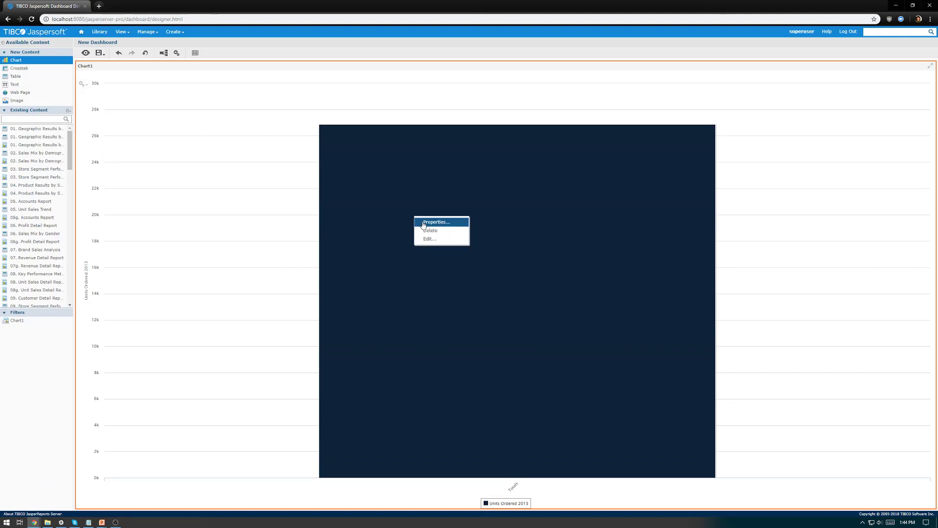
- In Chart1's dashlet properties, set the hyperlink action to Open new page
click(436, 222)
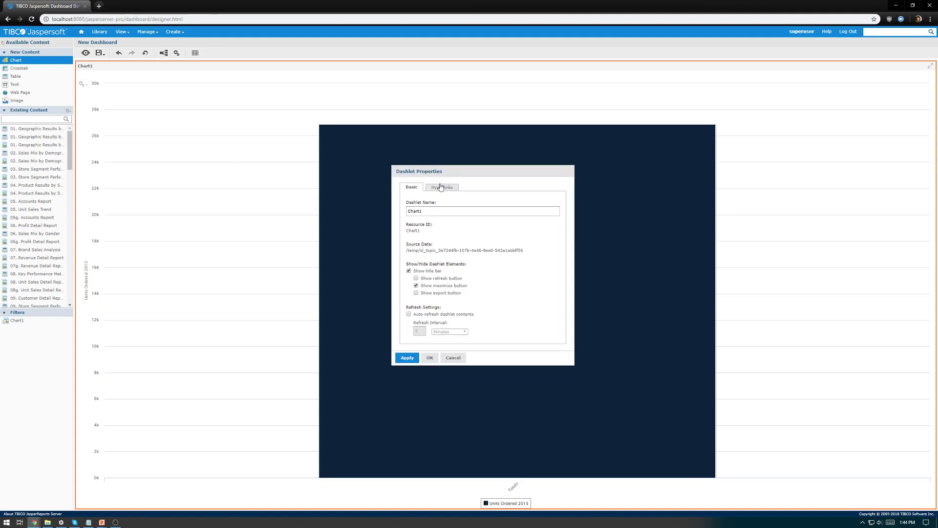
click(442, 187)
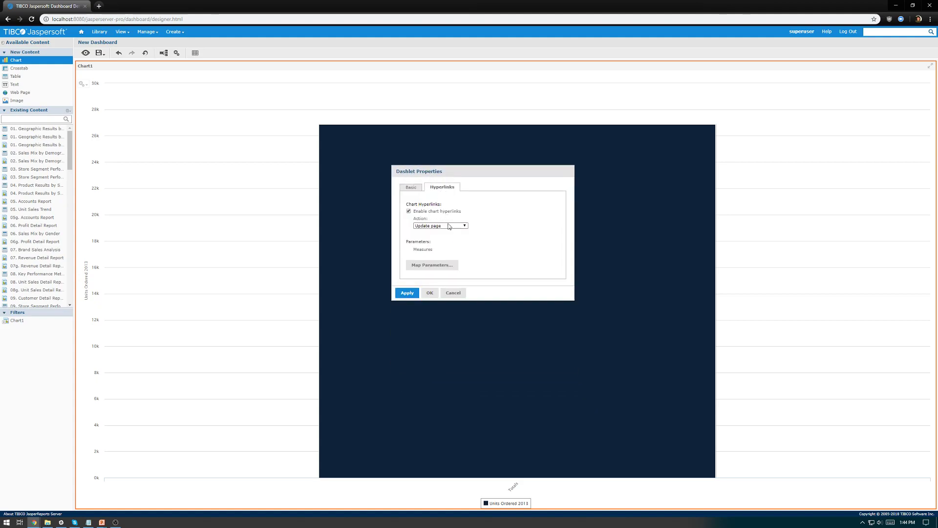
click(463, 226)
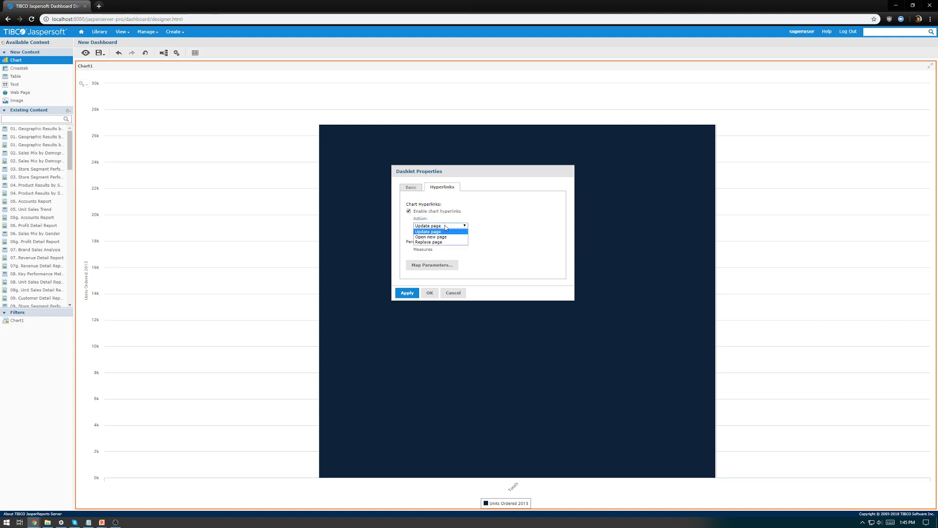
click(430, 237)
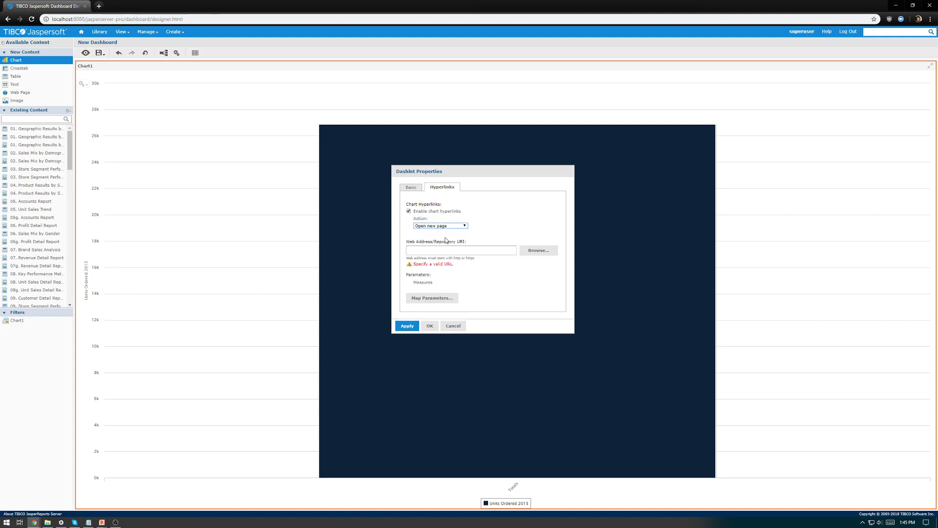
mouse_move(438, 246)
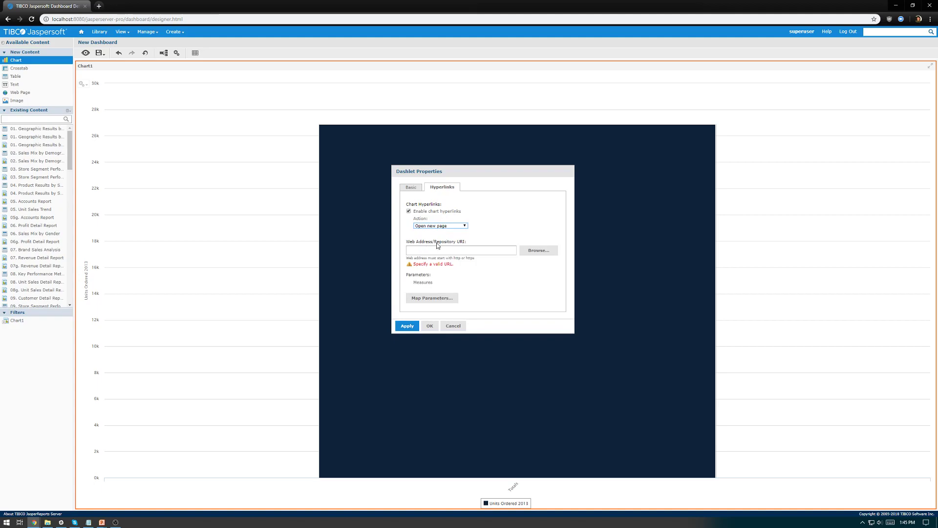
- Choose TestReport1 from the repository as the target and begin Map Parameters
click(539, 250)
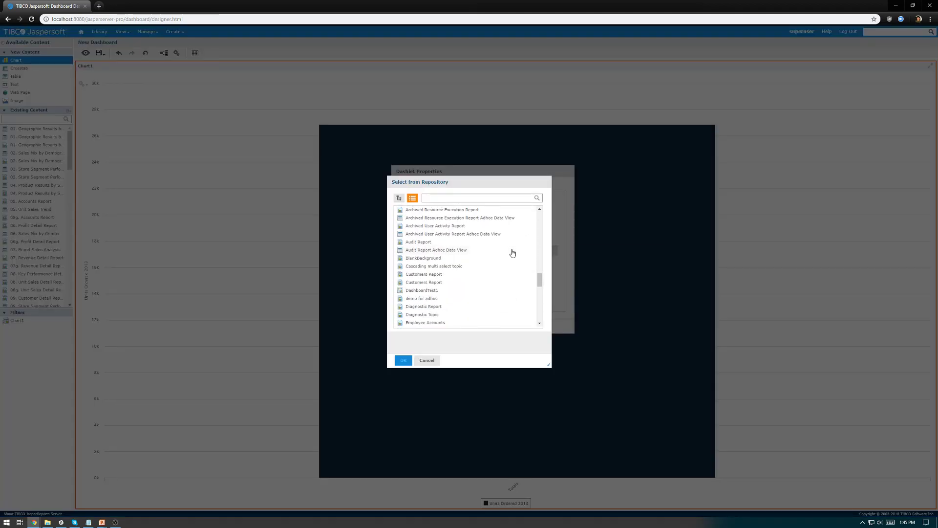
scroll(down, 3)
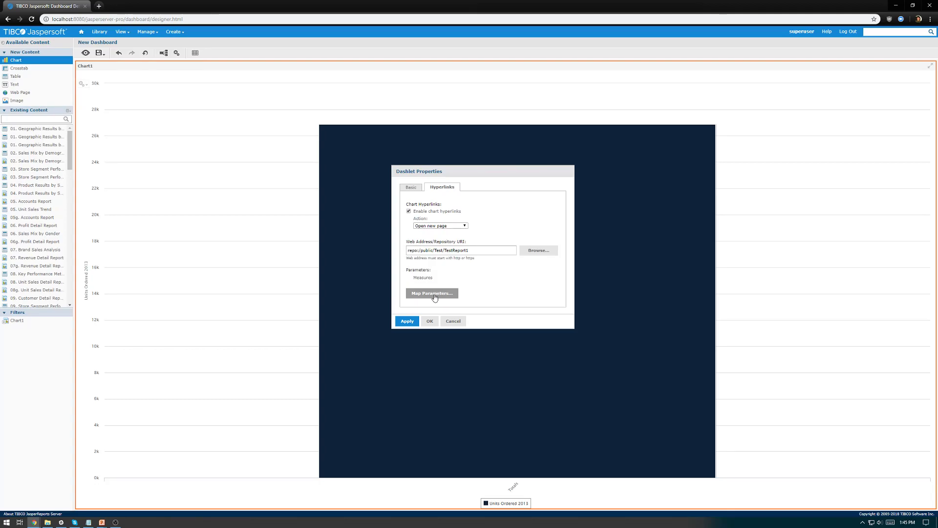
click(433, 293)
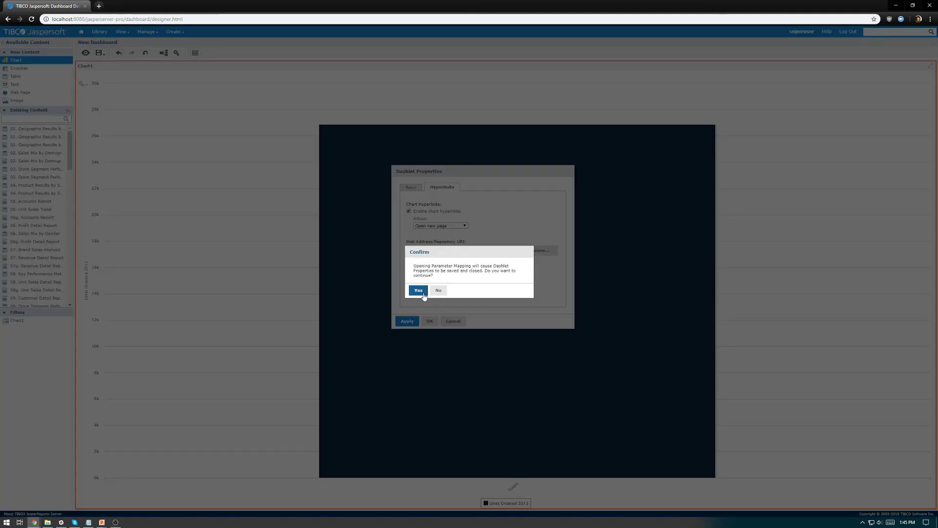
- Map the parameter to the Store Name filter on Chart1 and confirm with OK
click(418, 290)
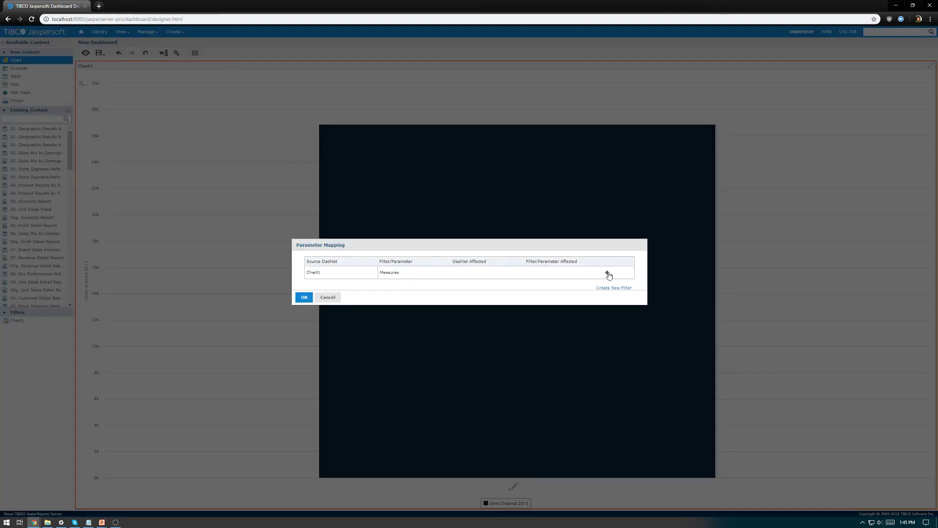
click(608, 273)
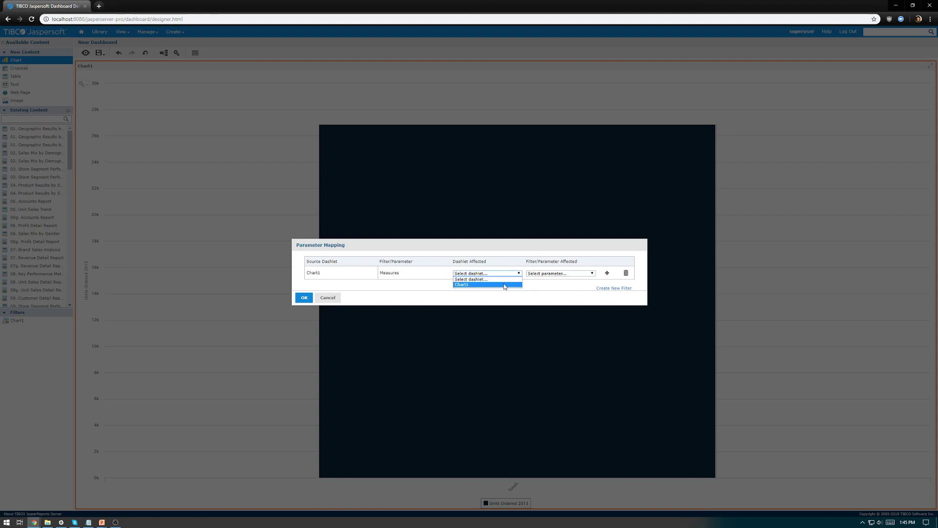
click(461, 284)
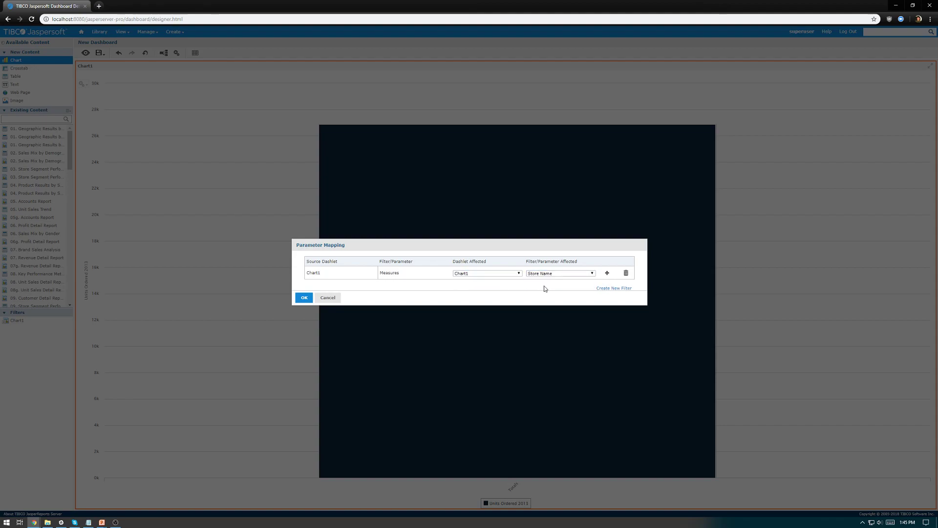
click(304, 297)
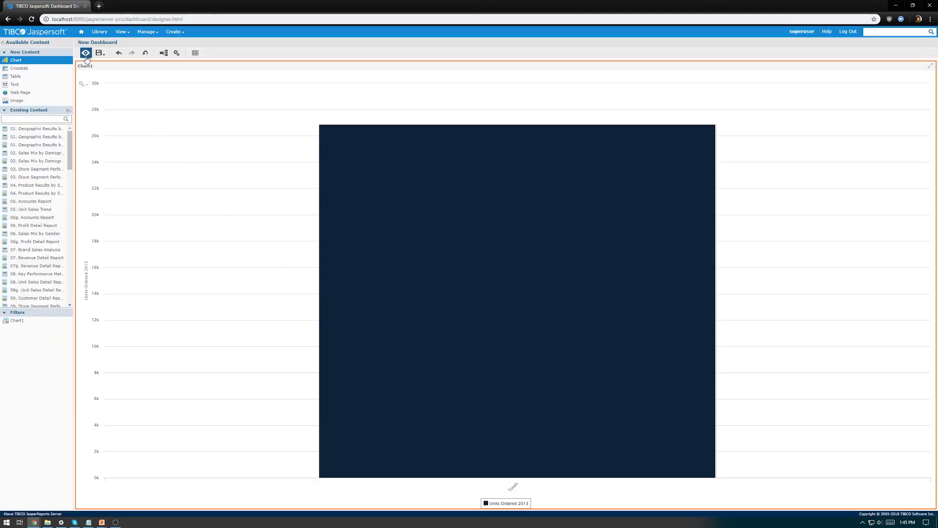
- Preview the dashboard and follow the Units Ordered chart hyperlink to TestReport1 for Store 1
click(88, 53)
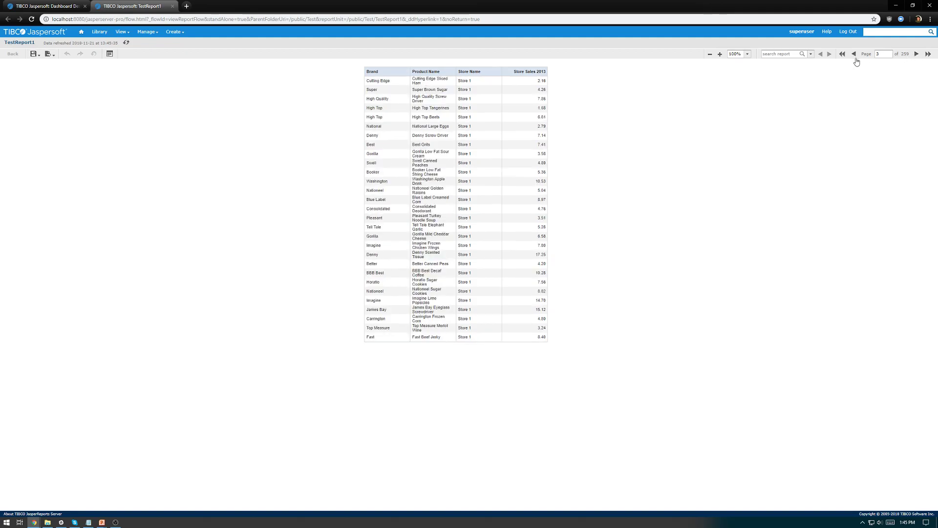
click(841, 54)
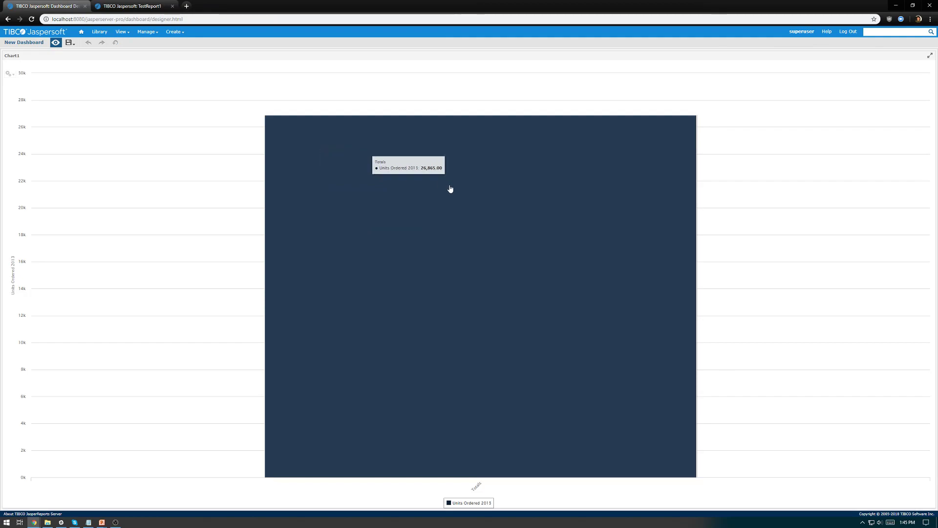
mouse_move(520, 273)
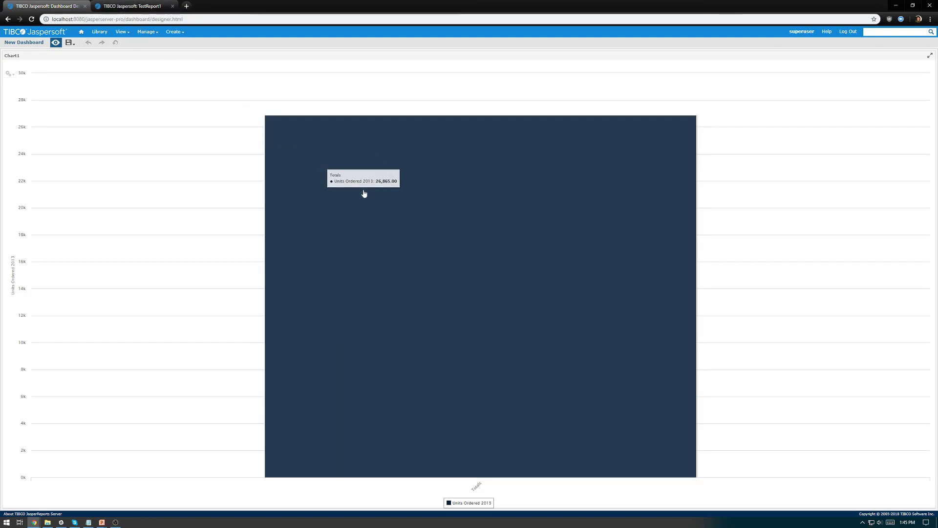
click(129, 7)
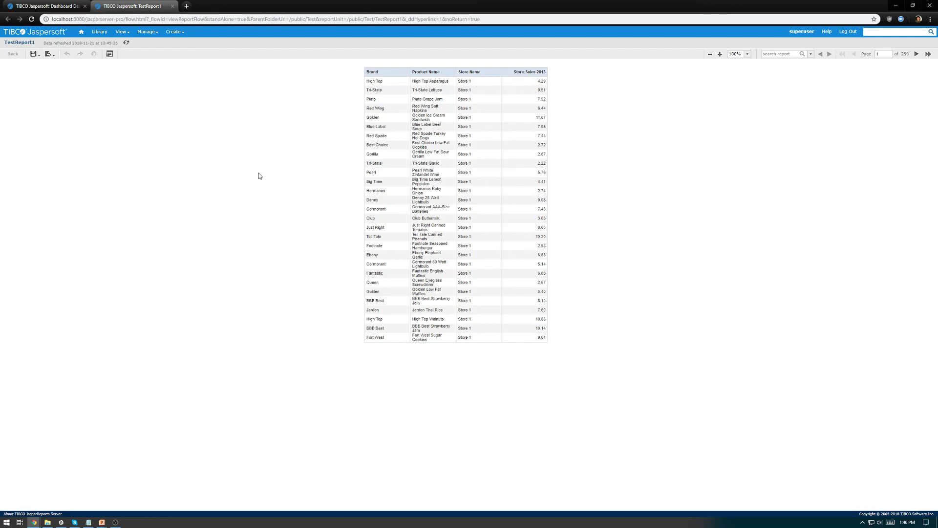
mouse_move(195, 223)
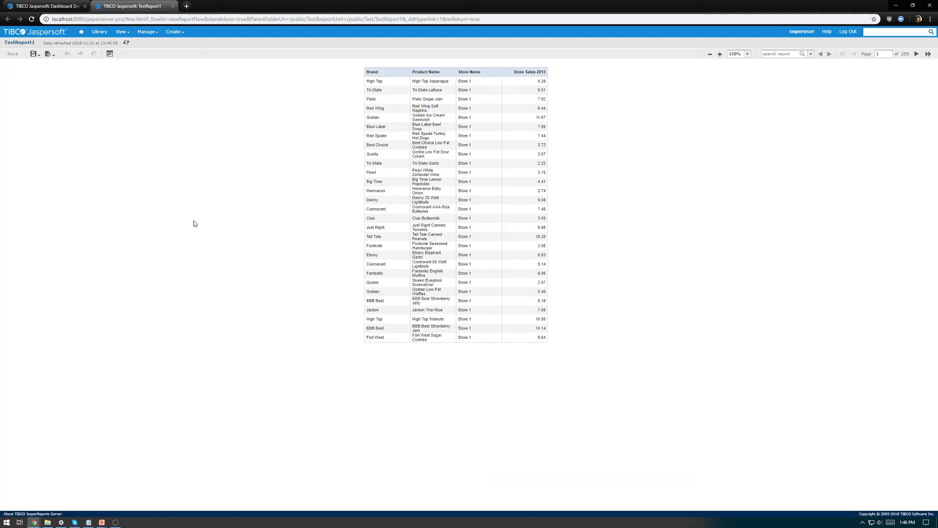